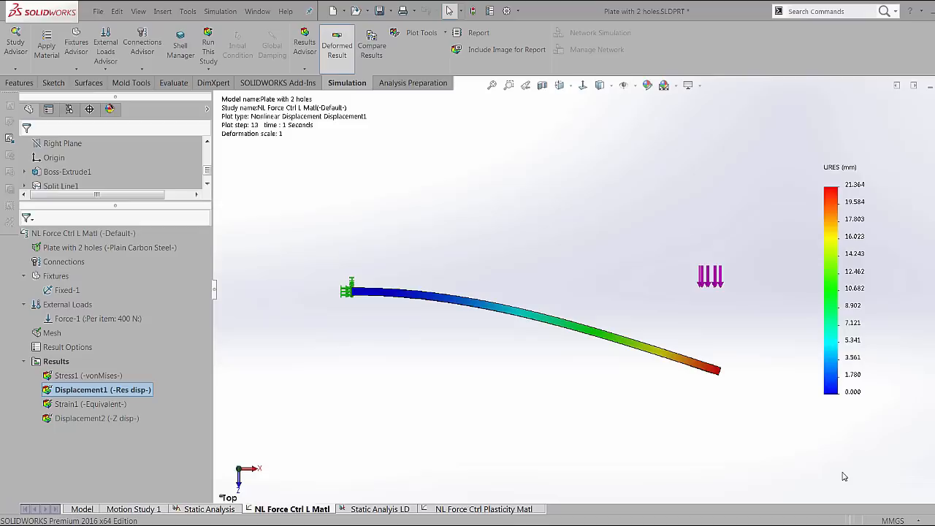
{"action": "mouse_move", "coordinate": [245, 432]}
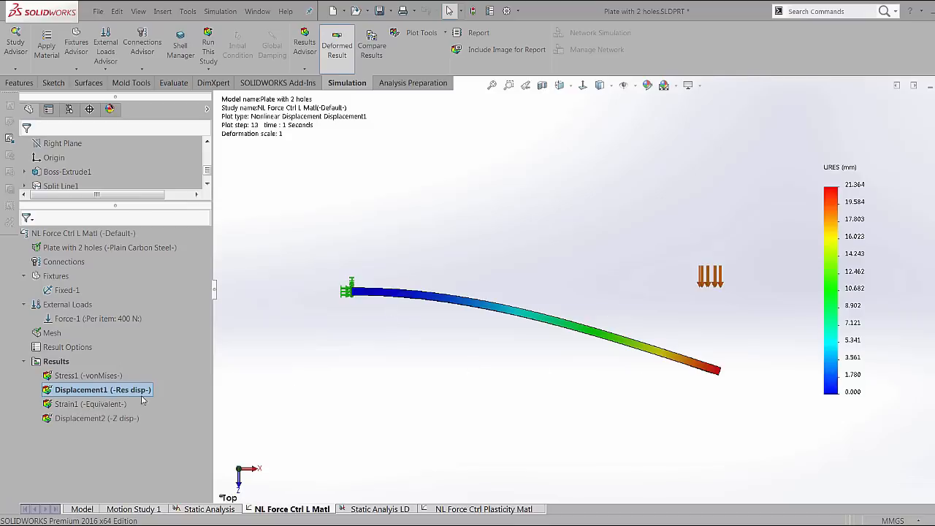
{"action": "mouse_move", "coordinate": [695, 249]}
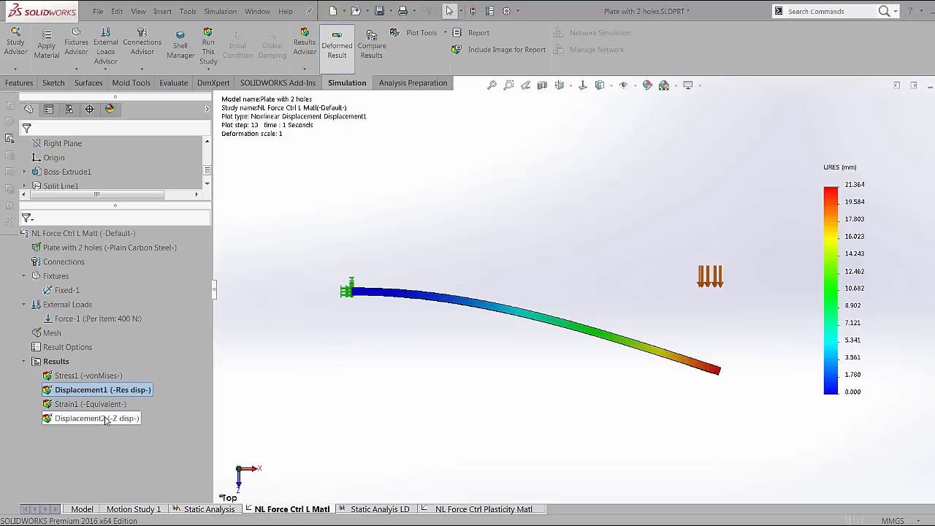
Display the Displacement2 (Z disp) result plot of the force-controlled study.
{"action": "double_click", "coordinate": [95, 418]}
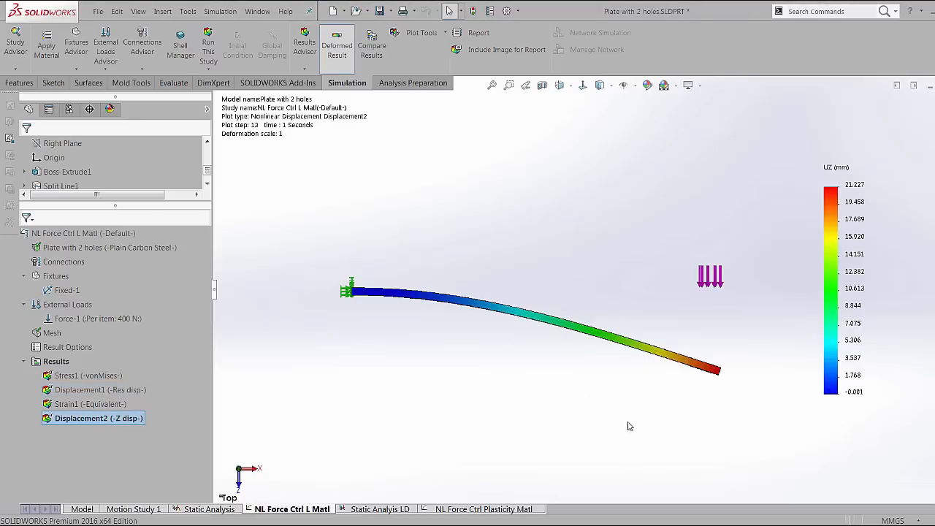
{"action": "mouse_move", "coordinate": [655, 341]}
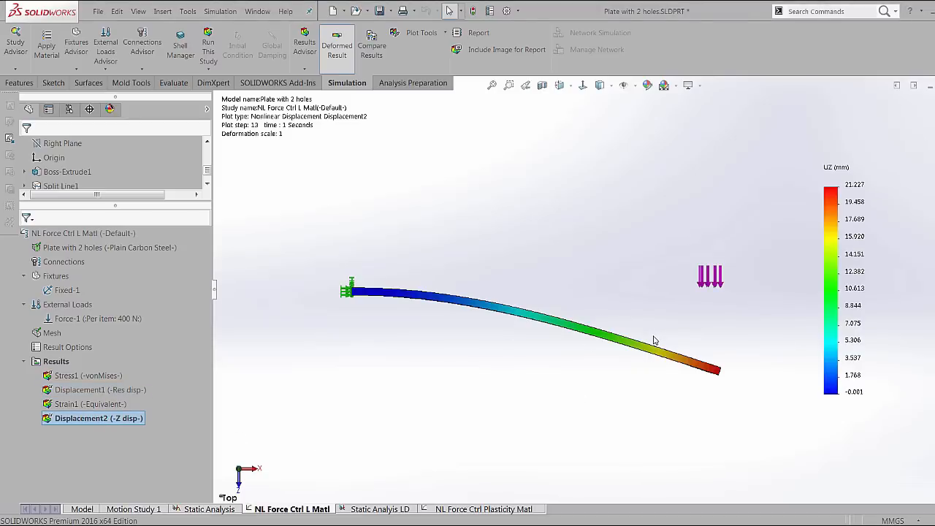
{"action": "mouse_move", "coordinate": [531, 438]}
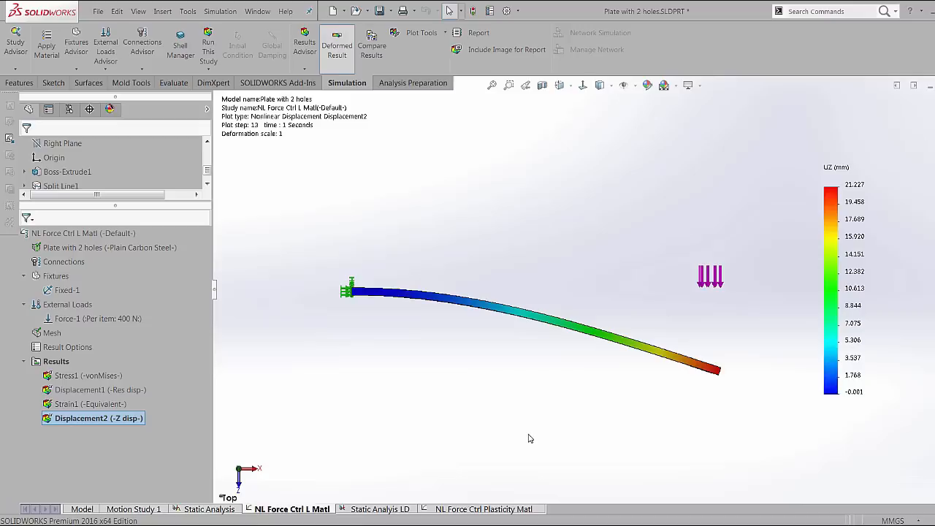
{"action": "mouse_move", "coordinate": [371, 494]}
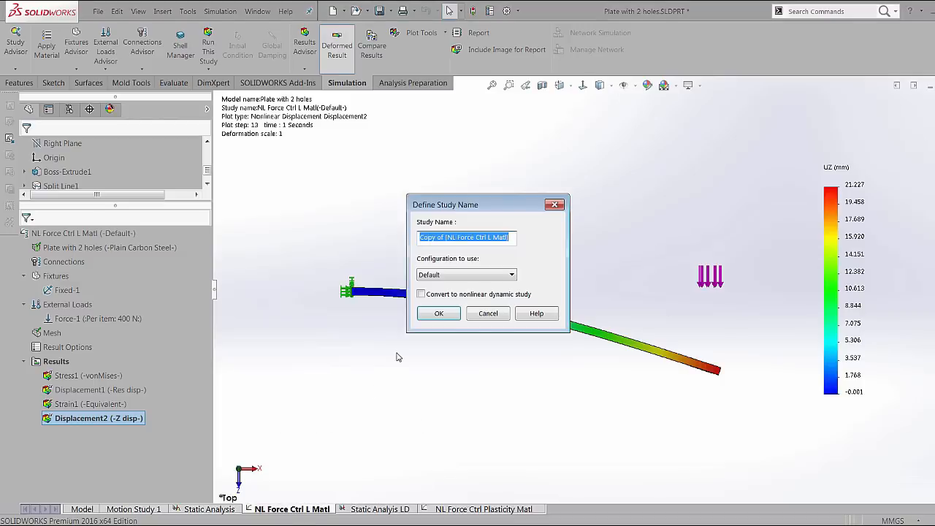
Name the copied study 'displacement ctrl' and create it.
{"action": "type", "text": "displacem"}
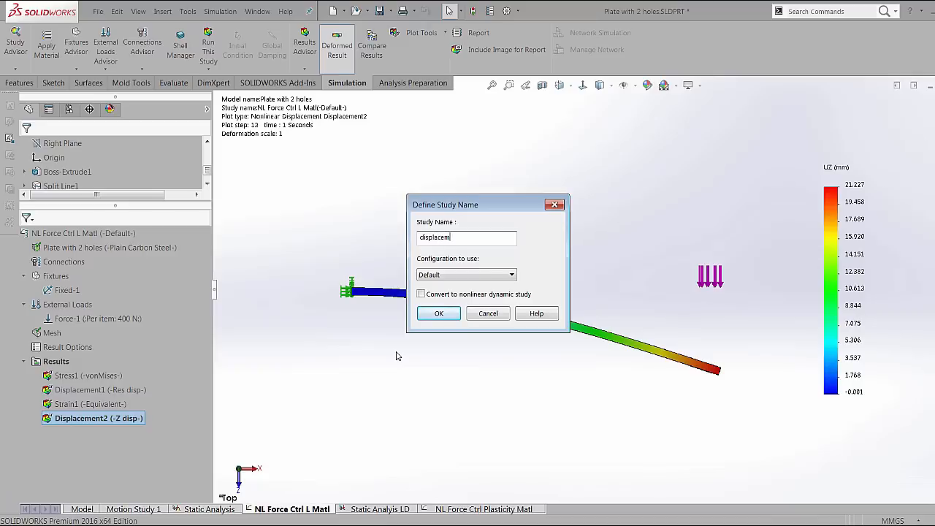
{"action": "left_click", "coordinate": [438, 312]}
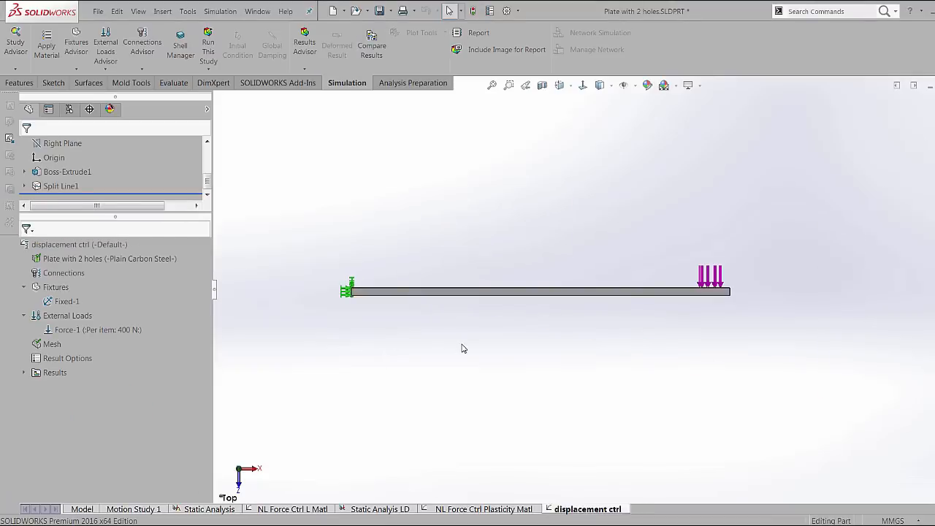
{"action": "mouse_move", "coordinate": [467, 343]}
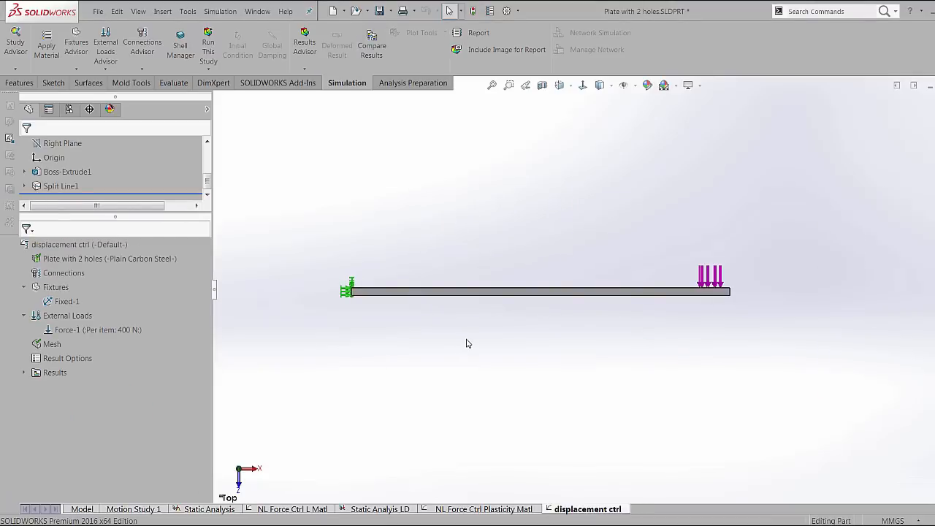
{"action": "mouse_move", "coordinate": [345, 349]}
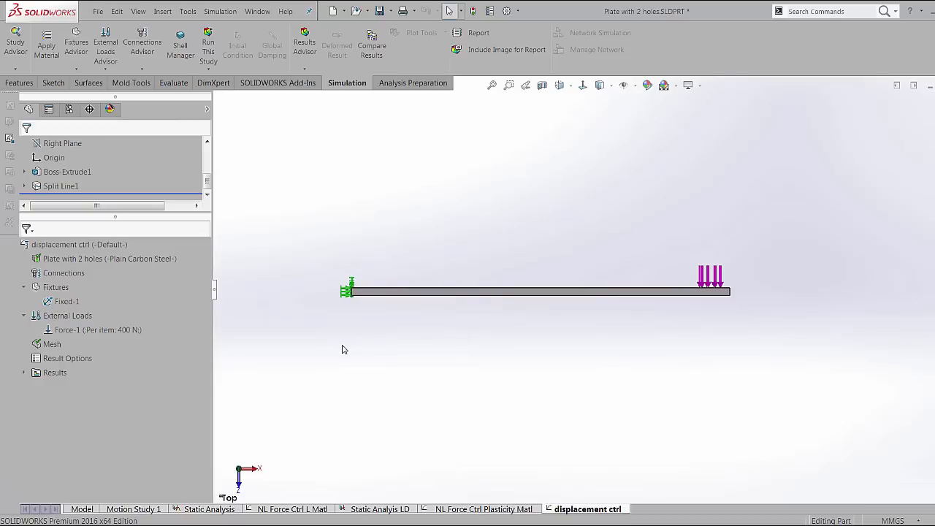
Edit Force-1 down to 1 N per item, previewing its linear time curve.
{"action": "right_click", "coordinate": [67, 330]}
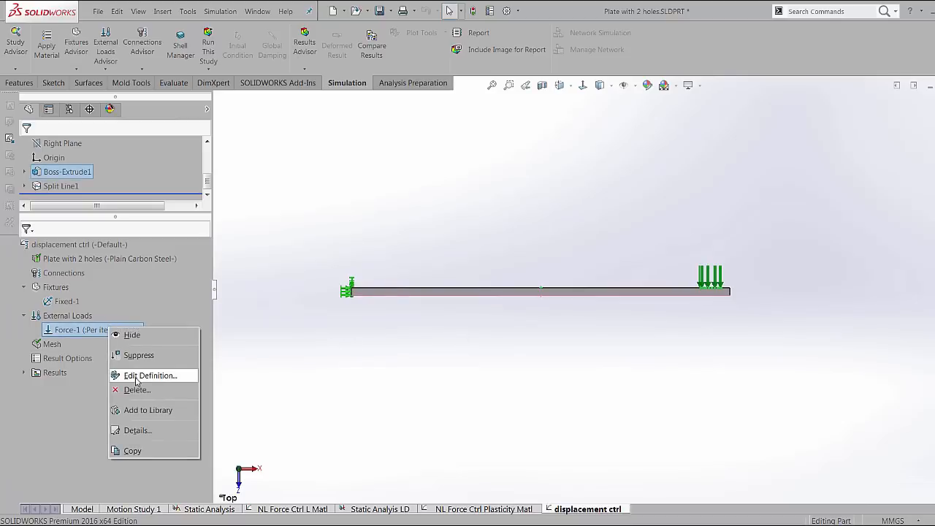
{"action": "left_click", "coordinate": [149, 375]}
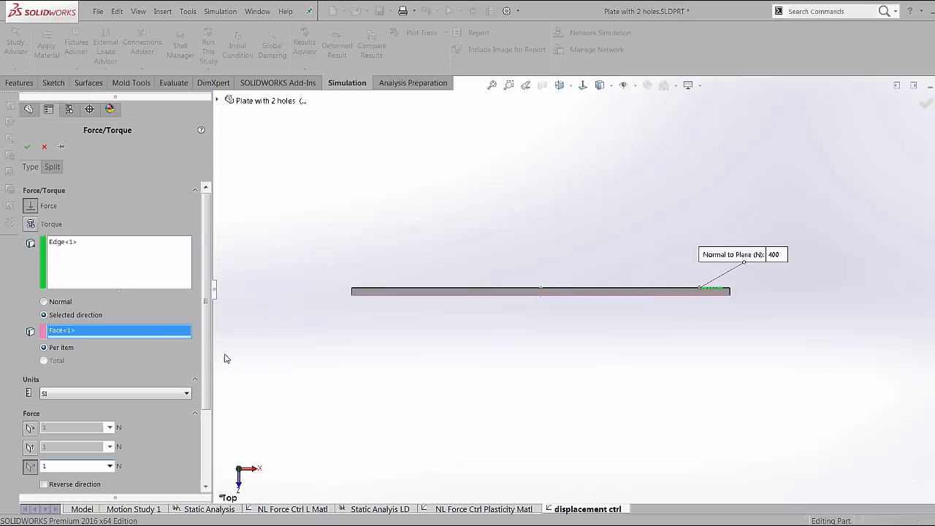
{"action": "left_click", "coordinate": [131, 466]}
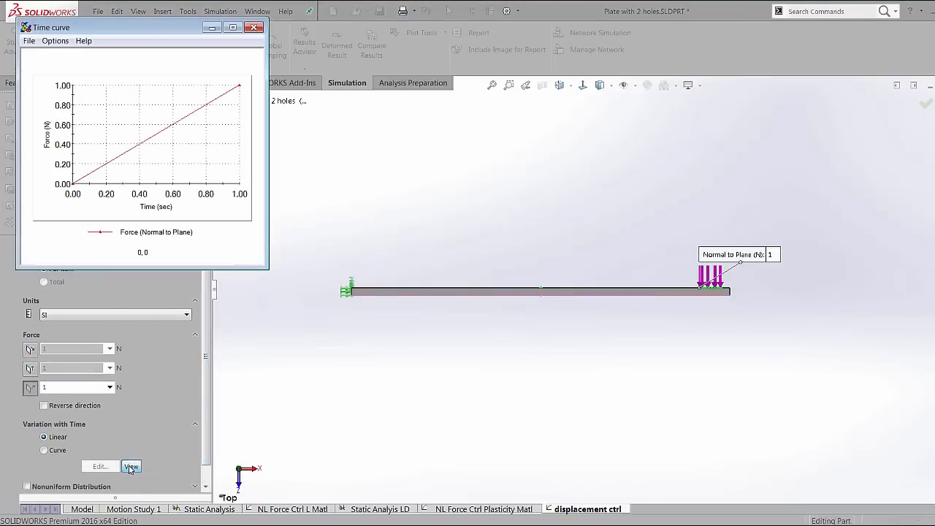
{"action": "mouse_move", "coordinate": [241, 86]}
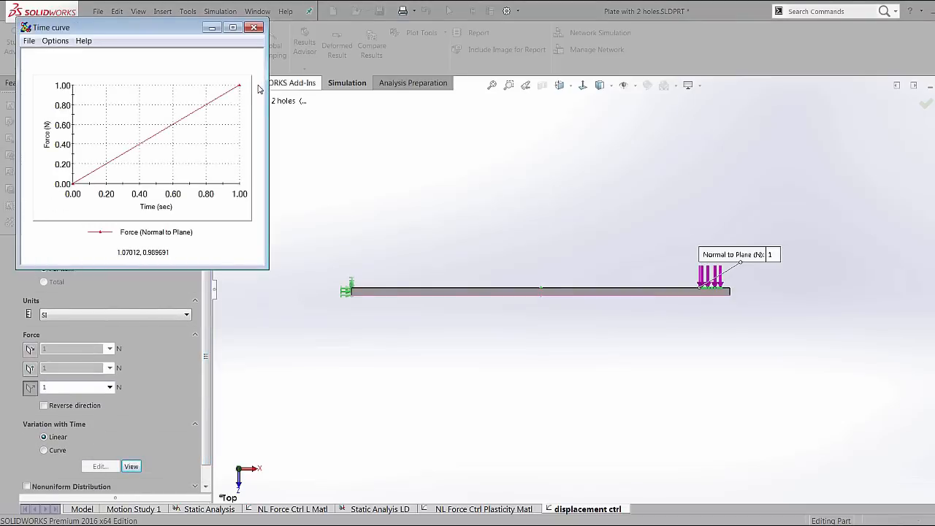
{"action": "mouse_move", "coordinate": [257, 29]}
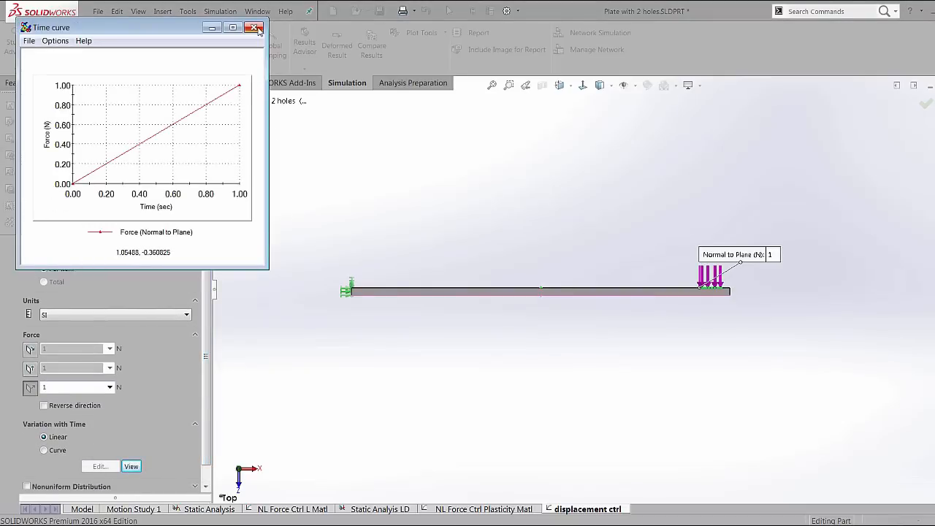
{"action": "left_click", "coordinate": [254, 27]}
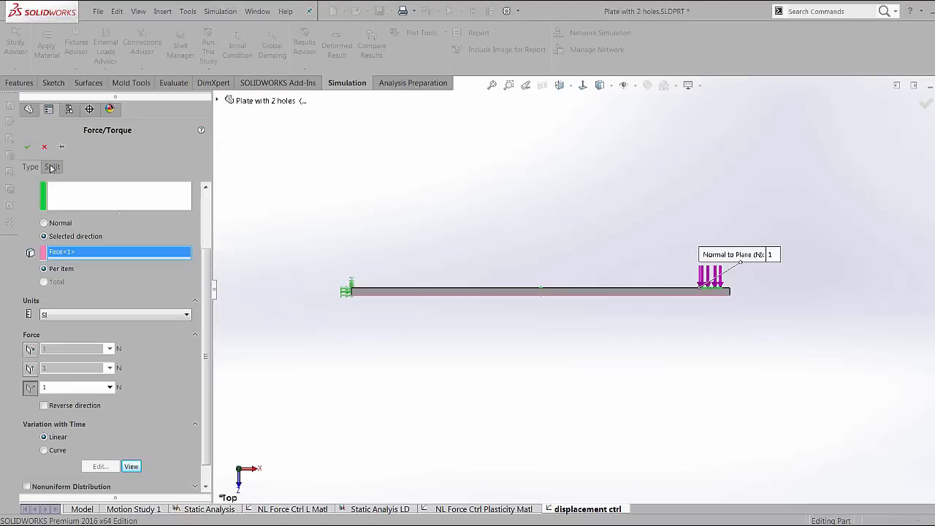
{"action": "left_click", "coordinate": [27, 146]}
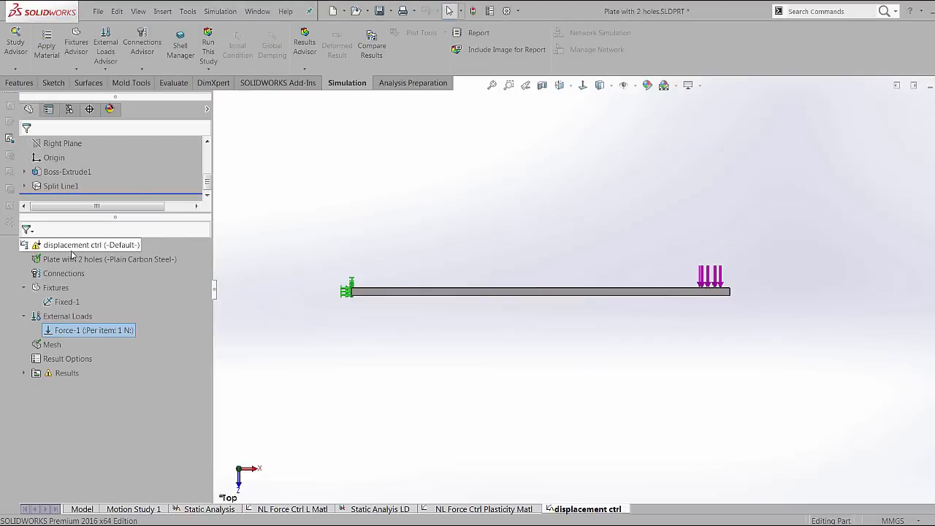
In the study properties' Advanced Options, switch solution control to Displacement.
{"action": "right_click", "coordinate": [80, 246]}
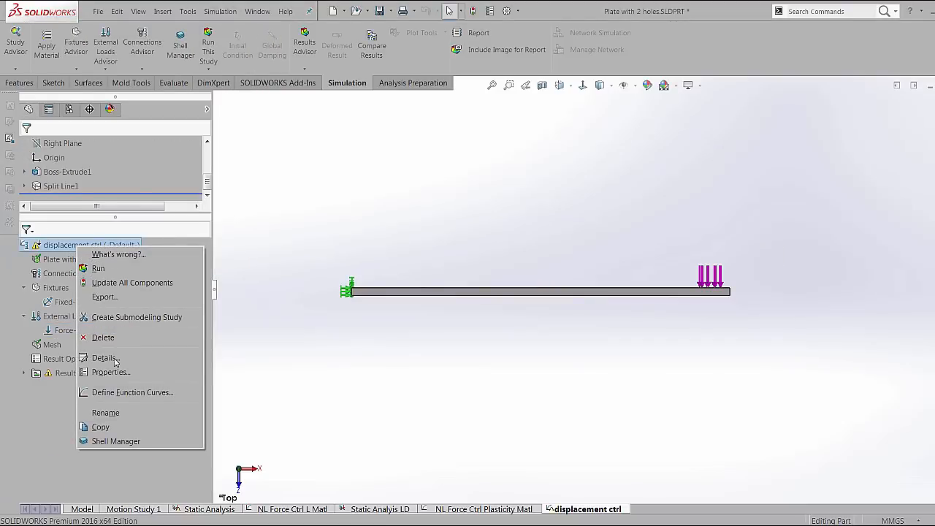
{"action": "left_click", "coordinate": [110, 372]}
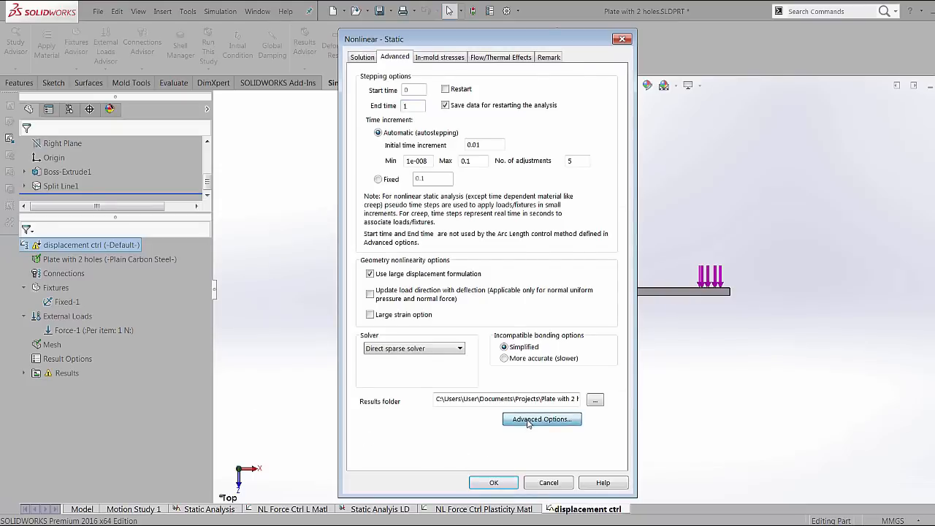
{"action": "left_click", "coordinate": [540, 417]}
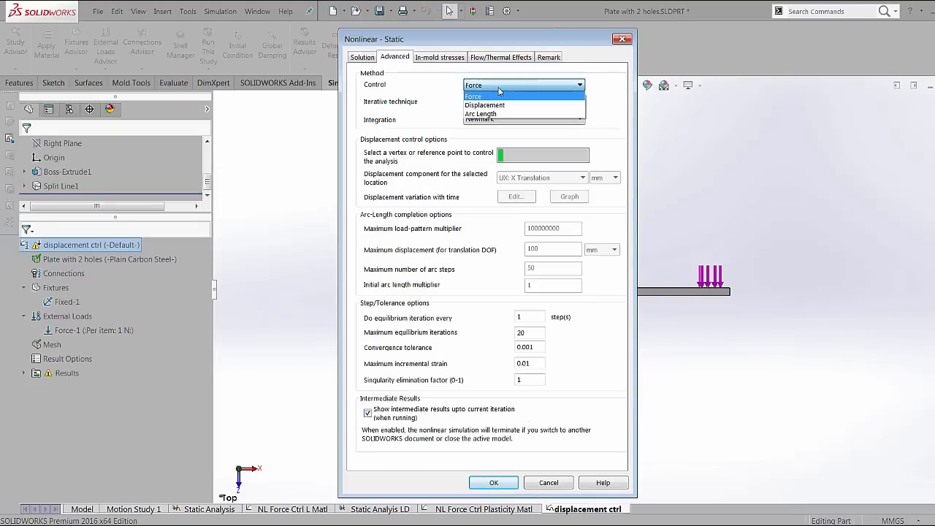
{"action": "mouse_move", "coordinate": [499, 105]}
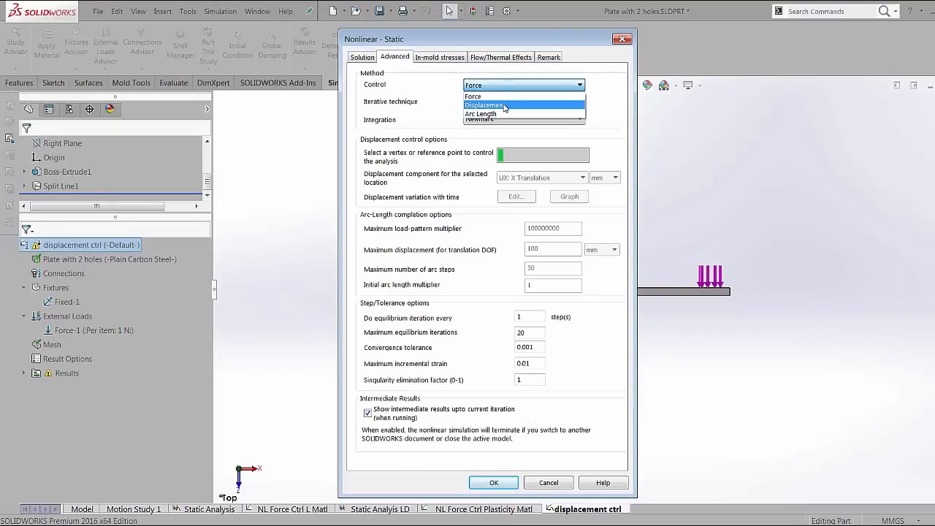
{"action": "left_click", "coordinate": [485, 105]}
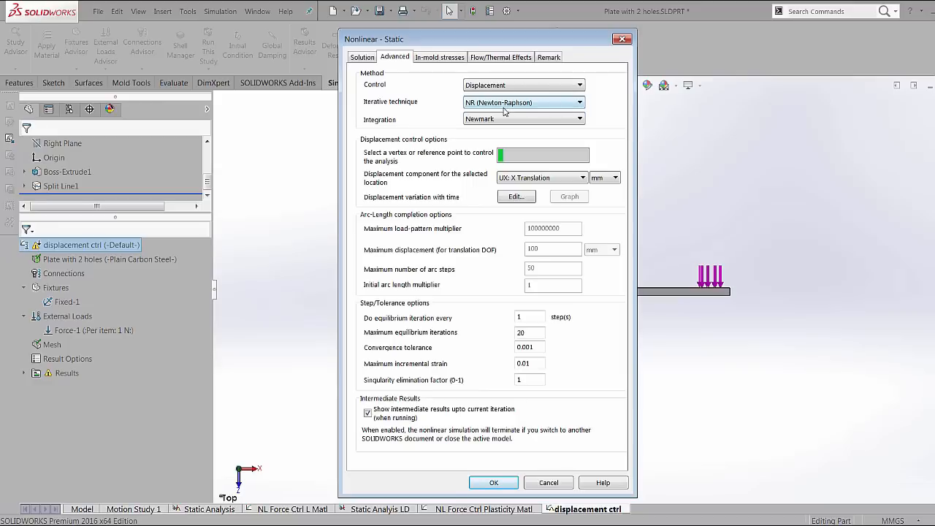
{"action": "mouse_move", "coordinate": [540, 155]}
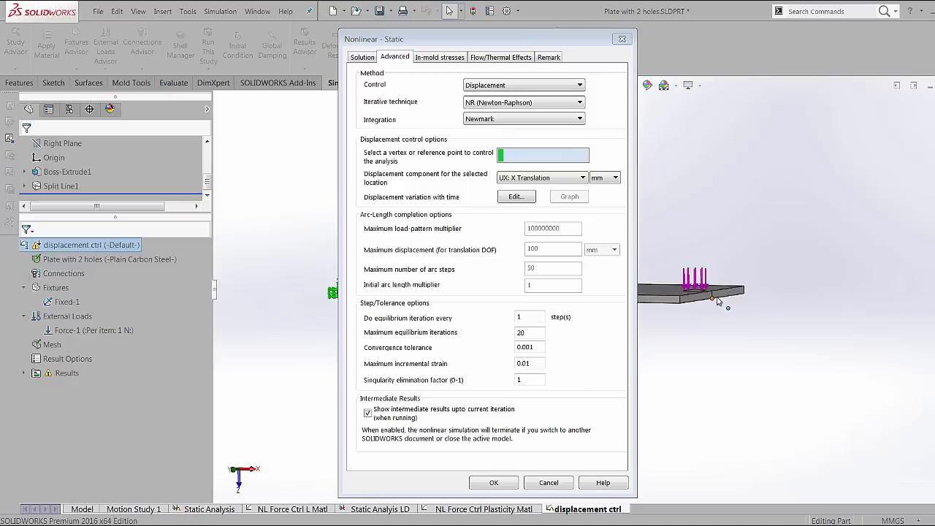
{"action": "mouse_move", "coordinate": [675, 302]}
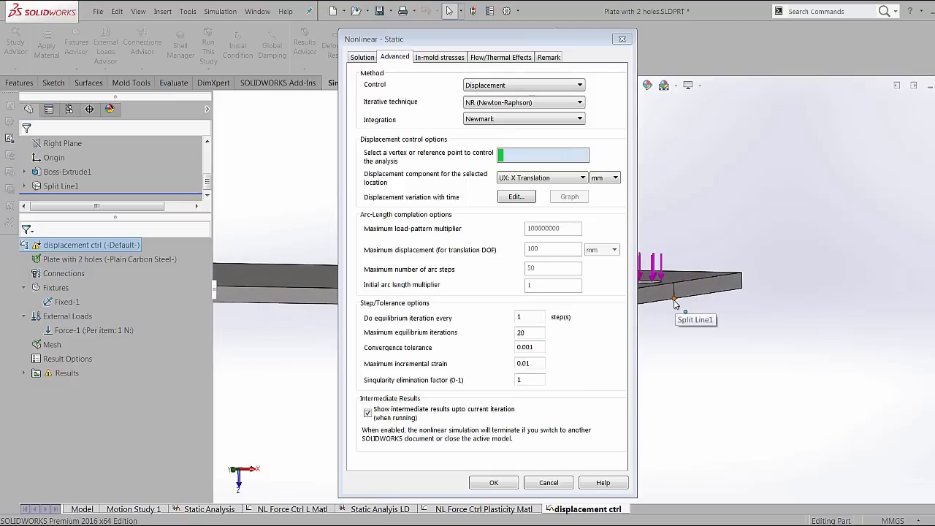
Select the loaded-end vertex and control its UZ: Z Translation, ready to edit its curve.
{"action": "left_click", "coordinate": [675, 298]}
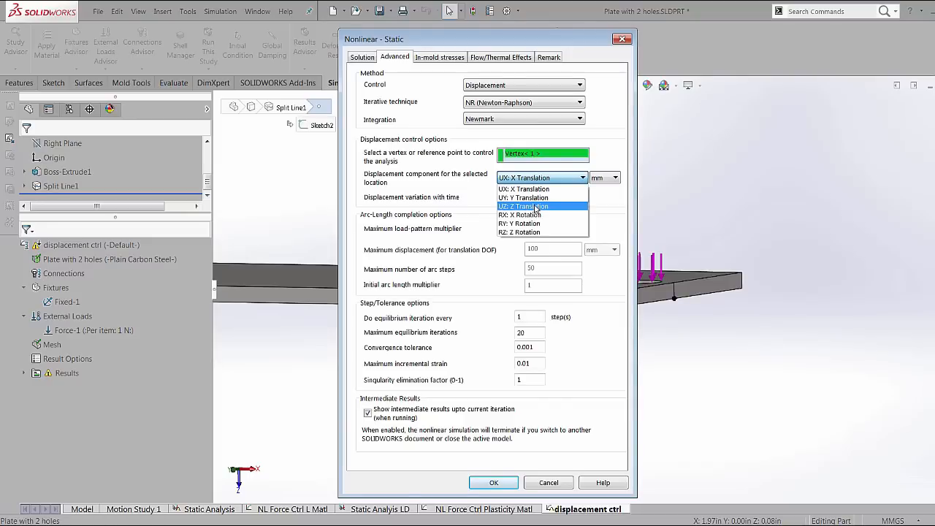
{"action": "left_click", "coordinate": [523, 205]}
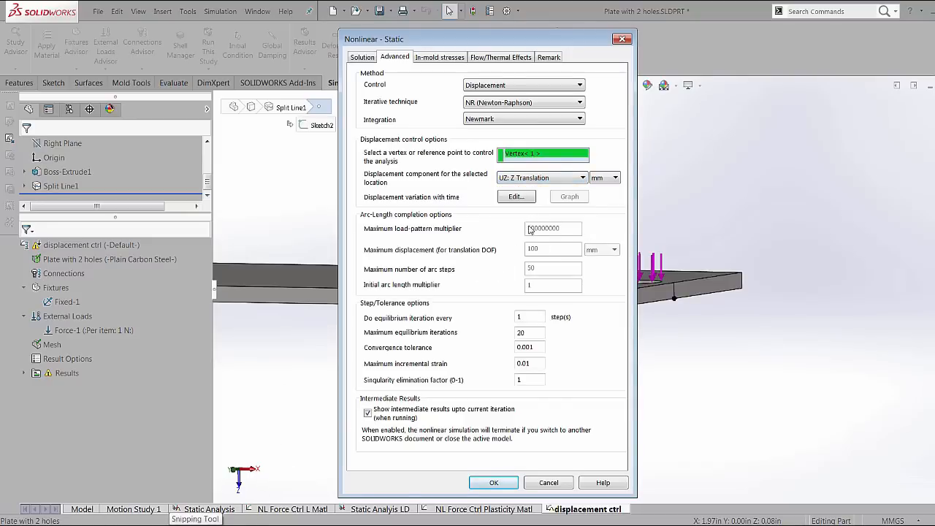
{"action": "left_click", "coordinate": [515, 196]}
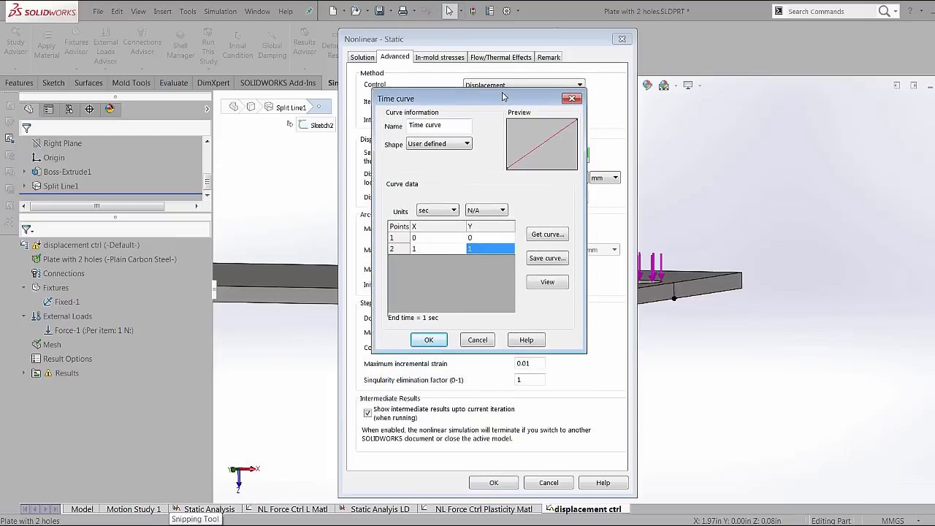
Set the displacement time curve to ramp from 0 to 21.25 at one second and confirm.
{"action": "left_click_drag", "start_coordinate": [504, 99], "coordinate": [301, 111]}
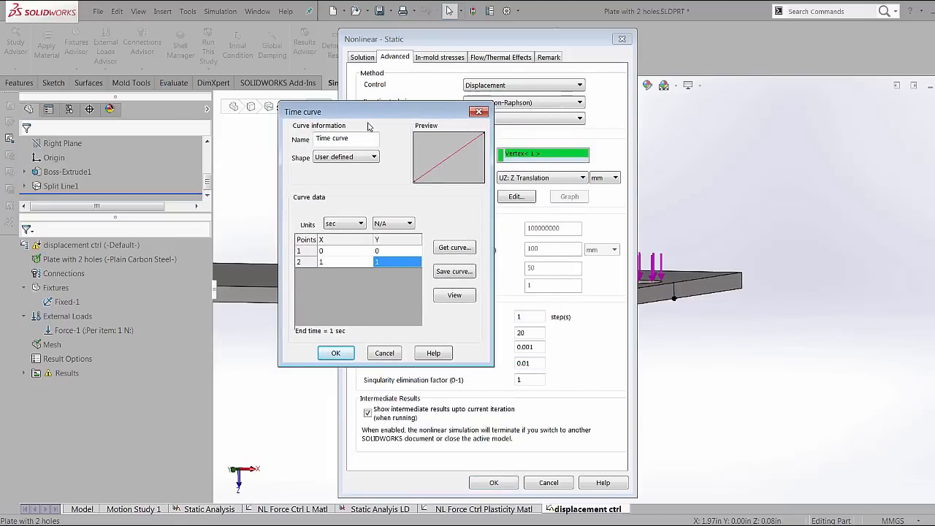
{"action": "mouse_move", "coordinate": [350, 257]}
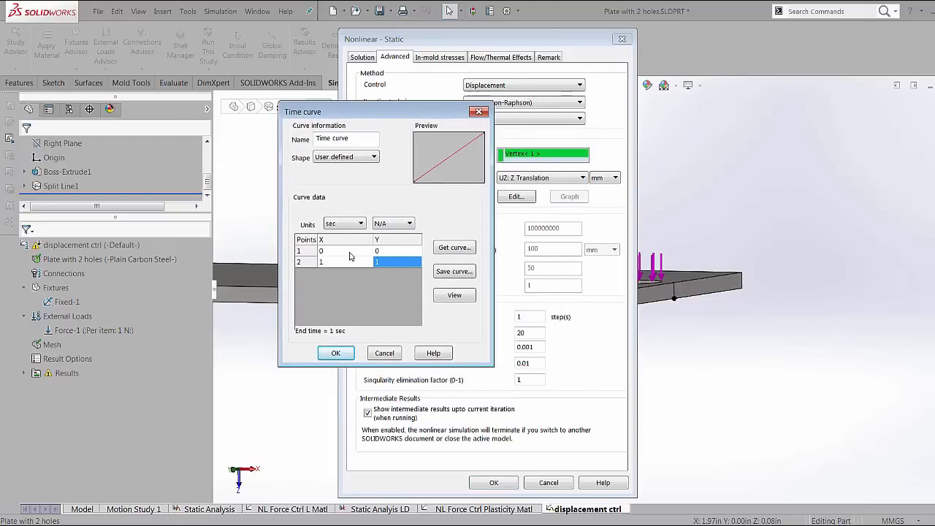
{"action": "mouse_move", "coordinate": [353, 265]}
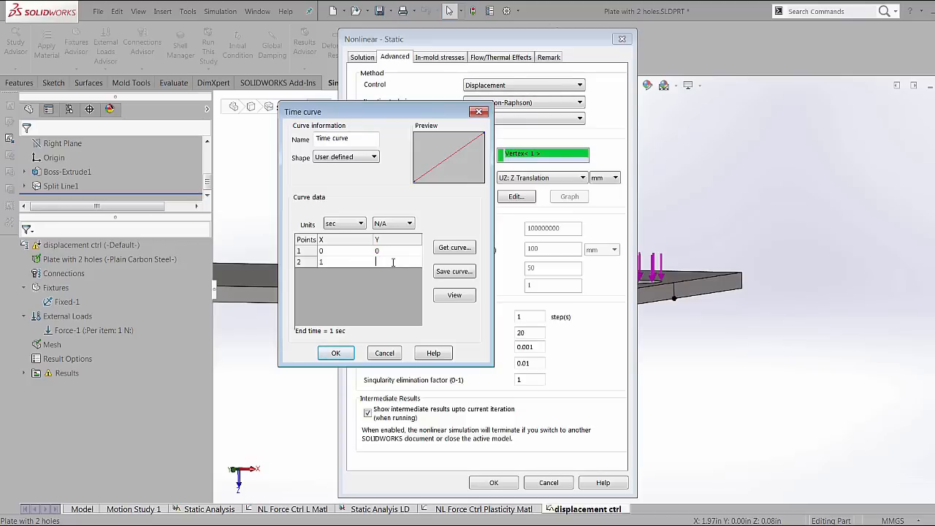
{"action": "type", "text": "21.25"}
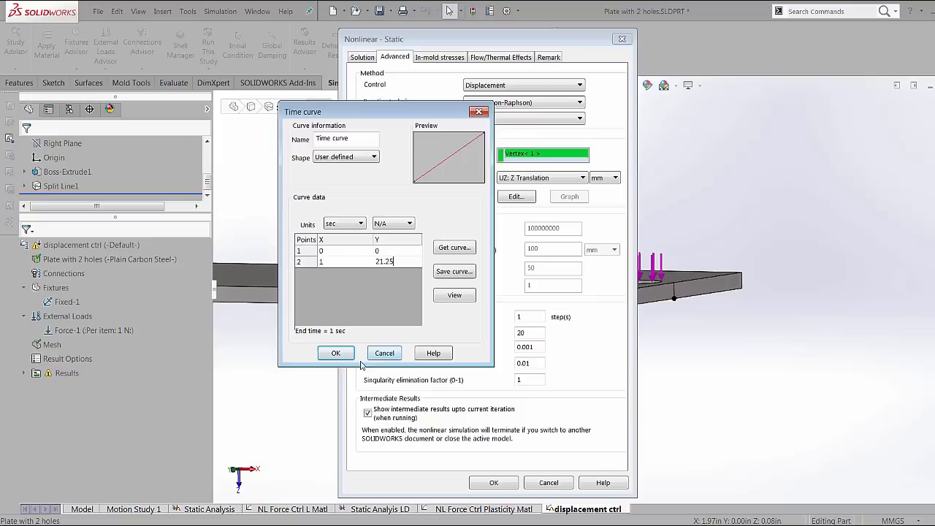
{"action": "mouse_move", "coordinate": [693, 293]}
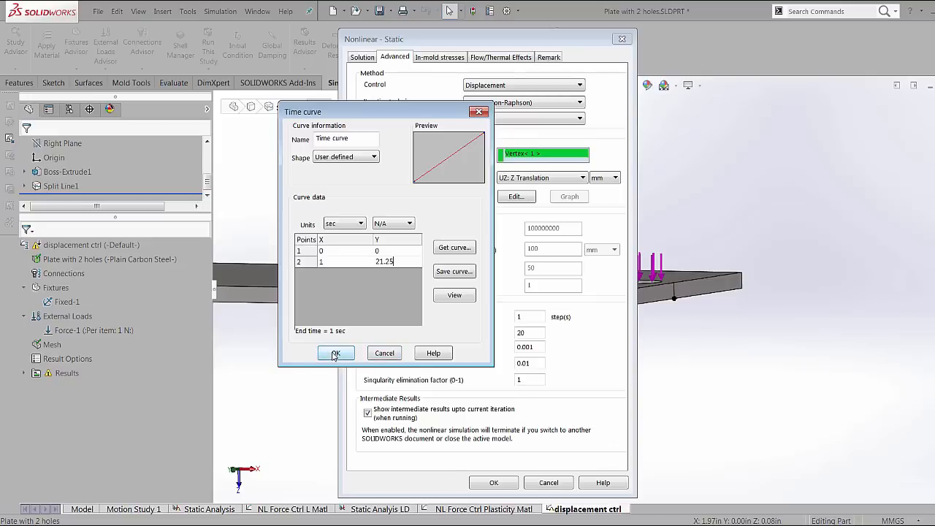
{"action": "left_click", "coordinate": [336, 354]}
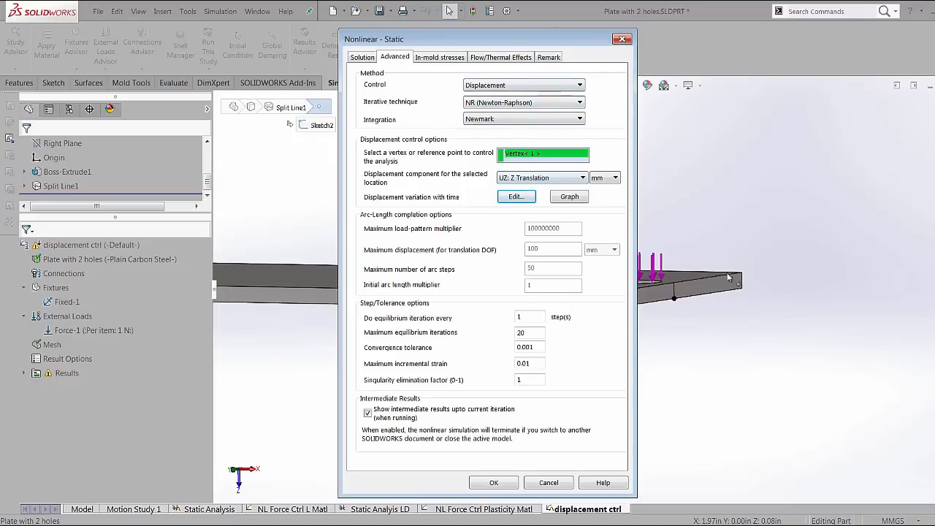
{"action": "mouse_move", "coordinate": [718, 295]}
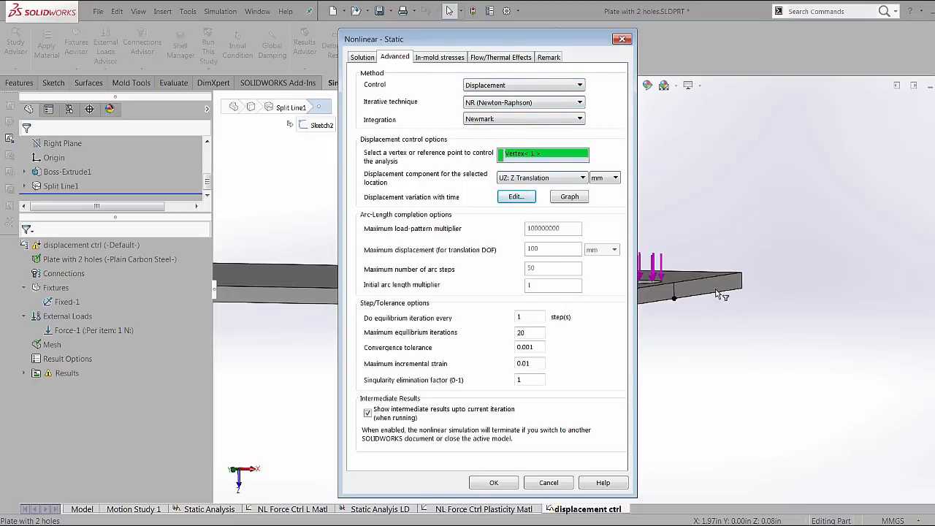
Review the Solution settings: one-second end time with large displacement enabled.
{"action": "left_click", "coordinate": [363, 57]}
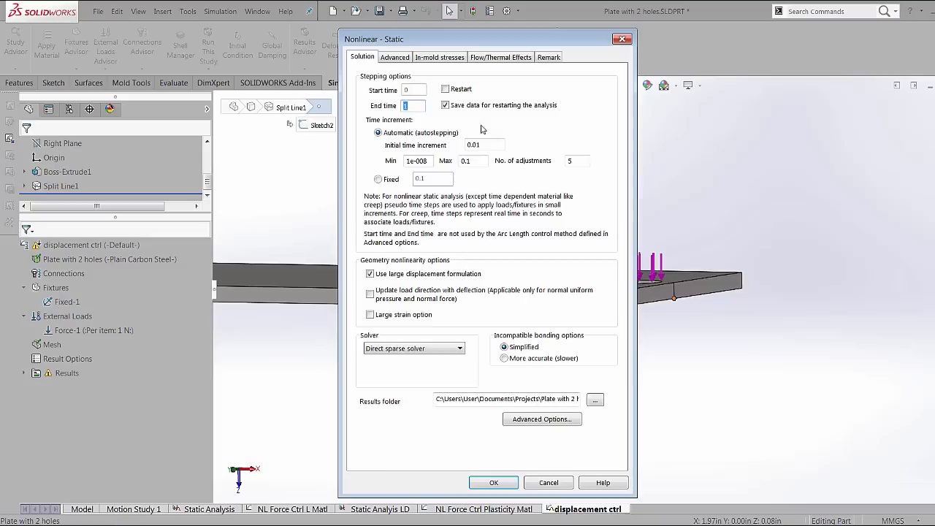
{"action": "mouse_move", "coordinate": [365, 137]}
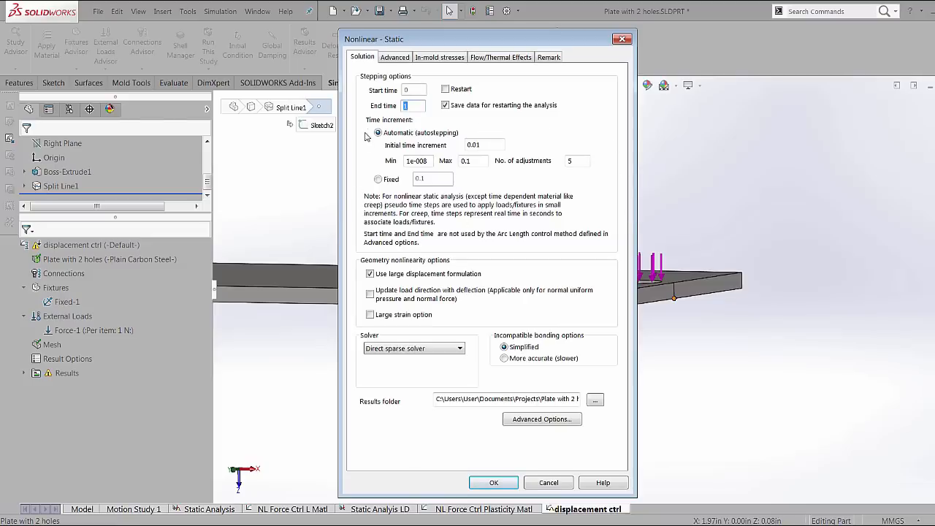
{"action": "mouse_move", "coordinate": [600, 117]}
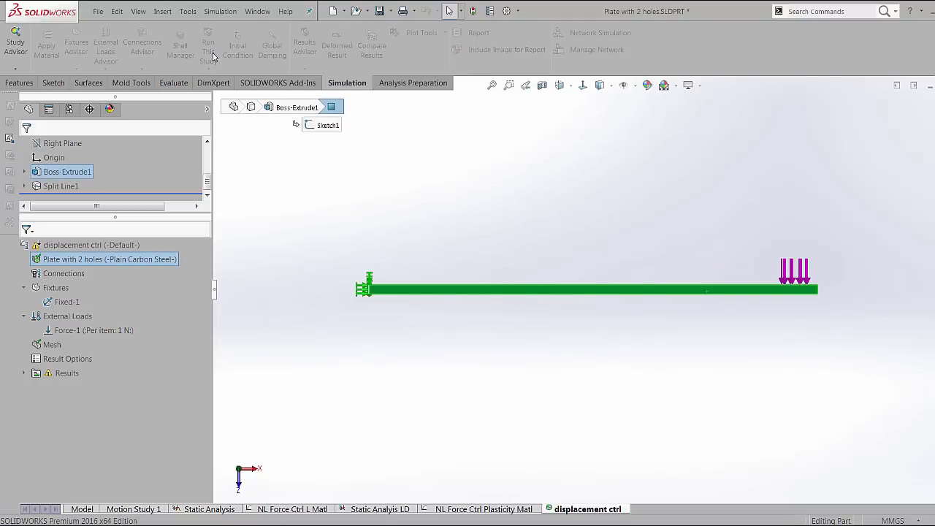
Run the displacement ctrl study, accepting the intermediate results warning.
{"action": "left_click", "coordinate": [207, 44]}
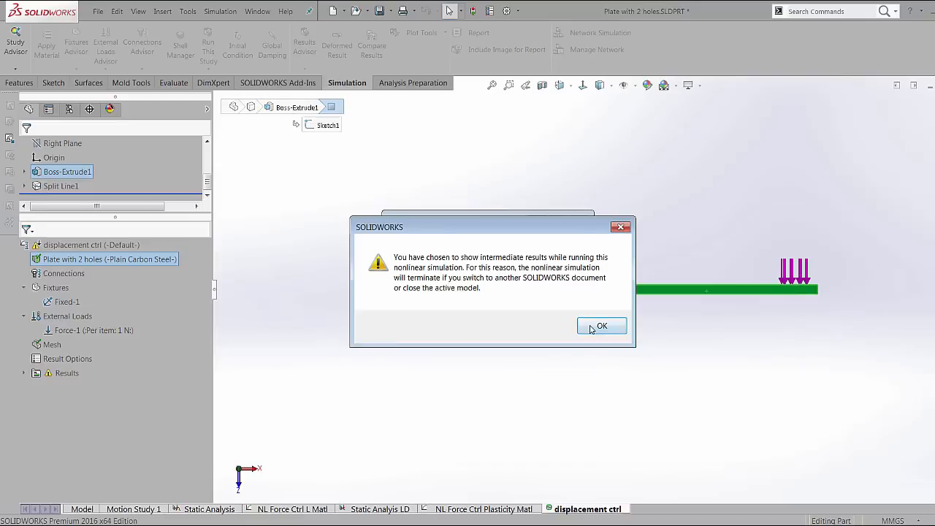
{"action": "left_click", "coordinate": [601, 325]}
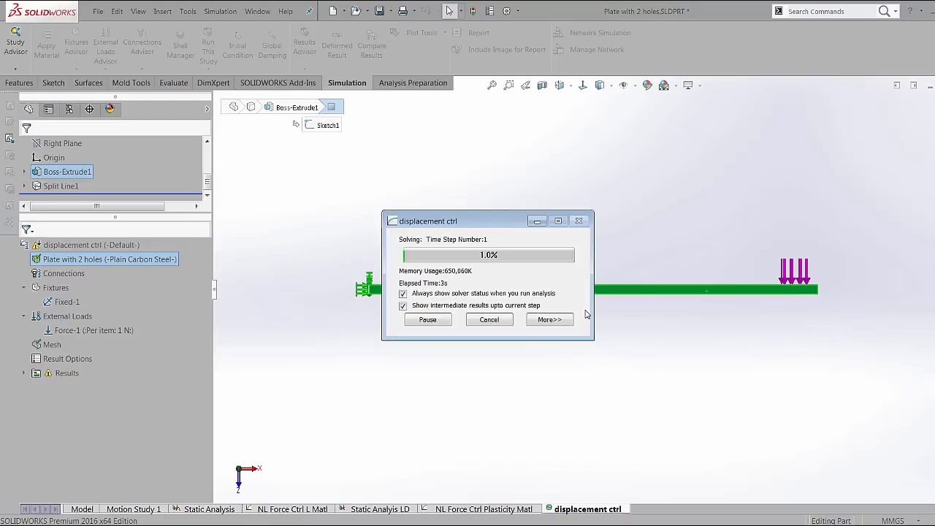
{"action": "left_click", "coordinate": [550, 318]}
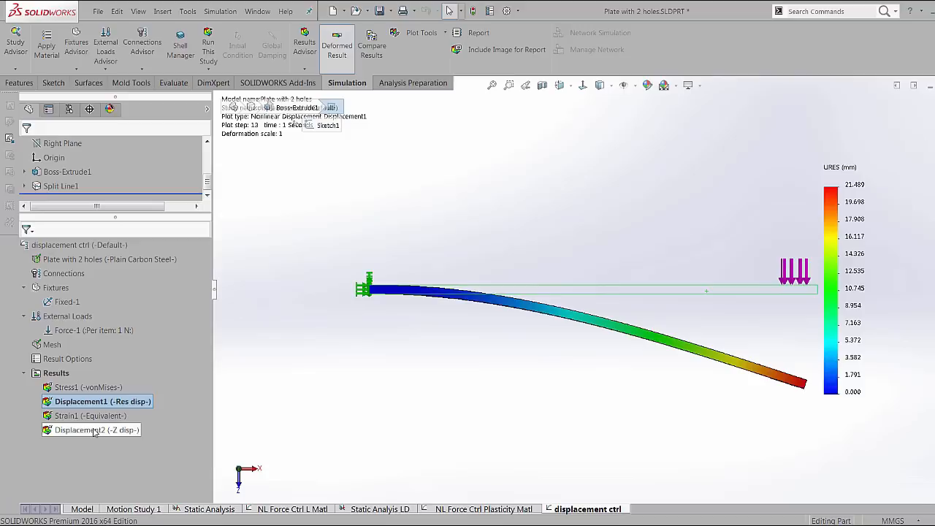
Display the Displacement2 (Z disp) plot, peaking near 21.35 mm.
{"action": "left_click", "coordinate": [96, 429]}
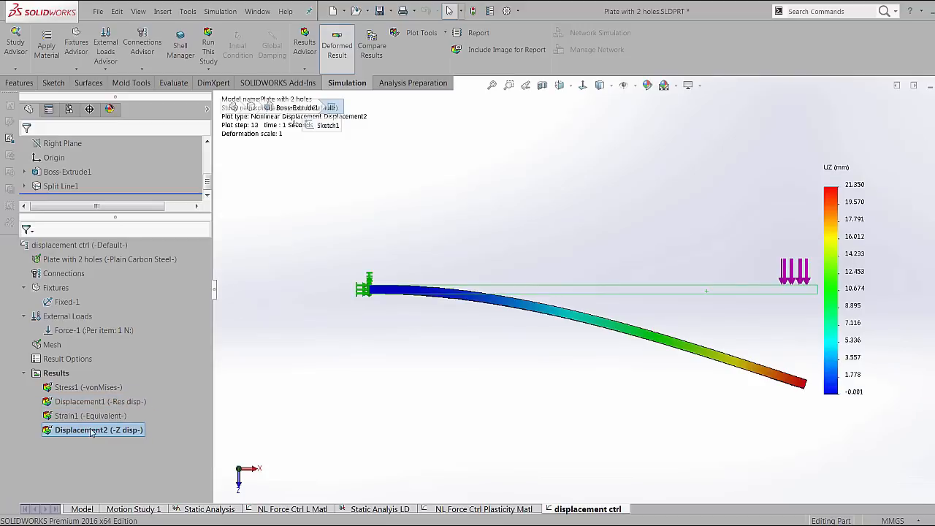
{"action": "mouse_move", "coordinate": [246, 413]}
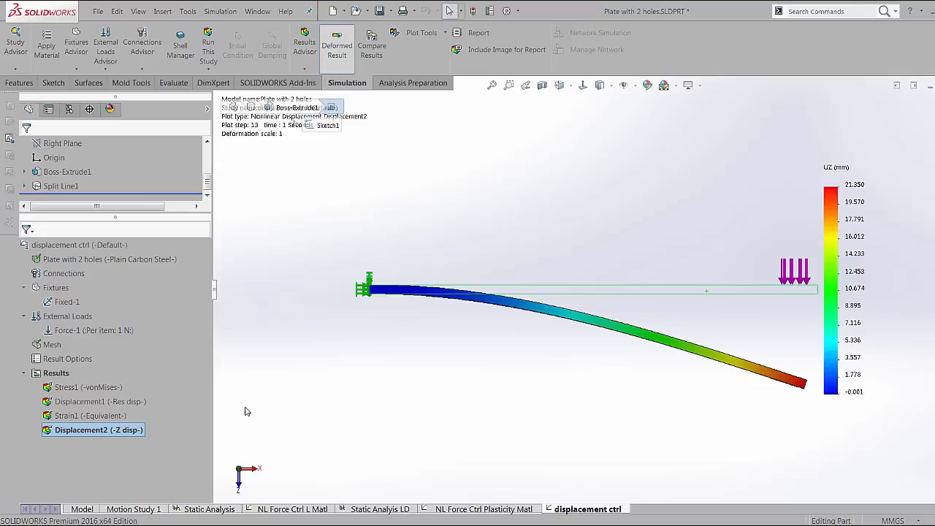
{"action": "mouse_move", "coordinate": [278, 399]}
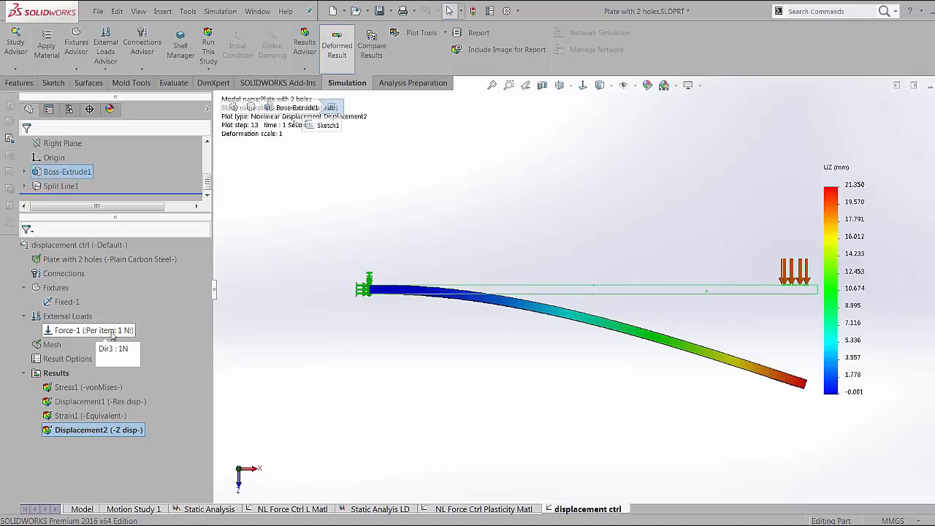
{"action": "mouse_move", "coordinate": [120, 334]}
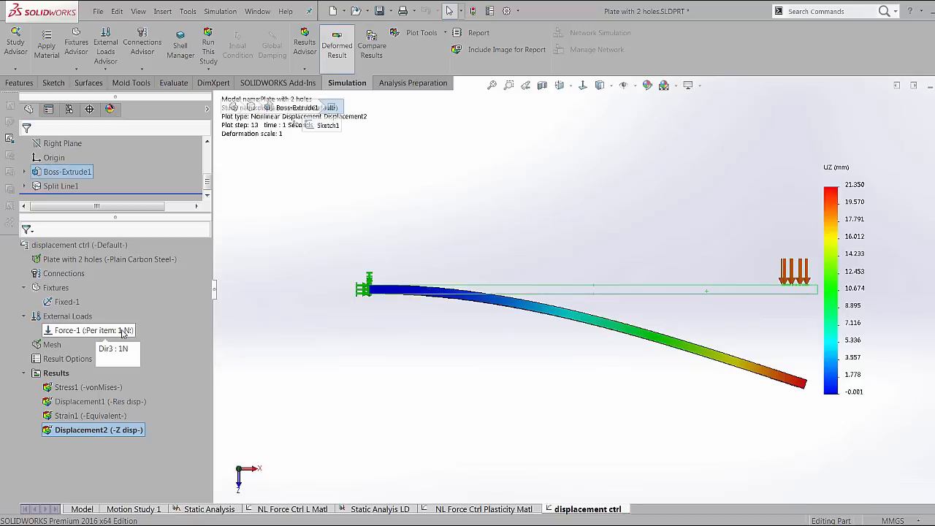
Define a time history graph of Load Factor against UZ: Z Displacement.
{"action": "right_click", "coordinate": [56, 372]}
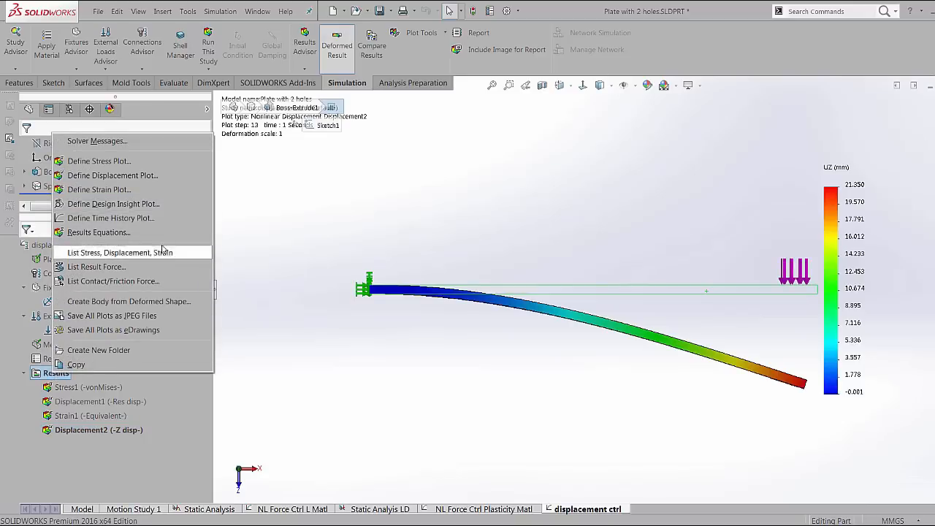
{"action": "mouse_move", "coordinate": [163, 217]}
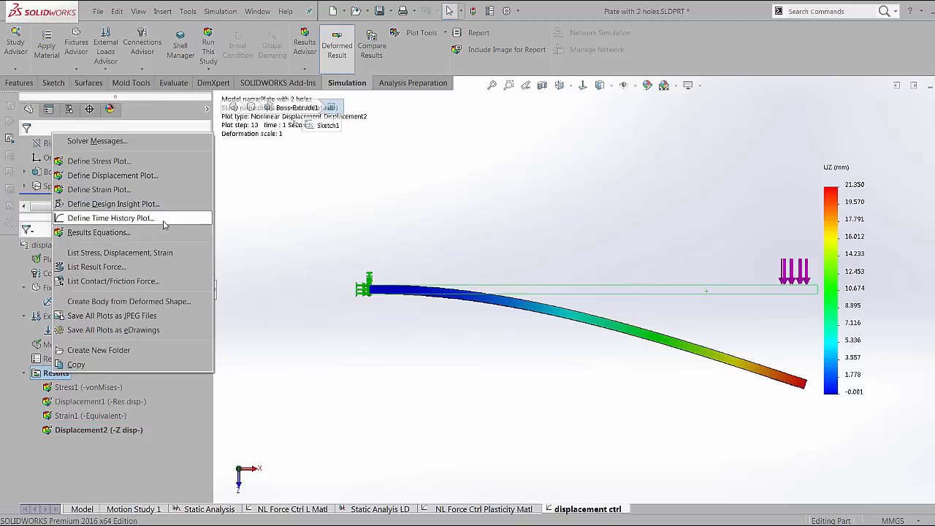
{"action": "left_click", "coordinate": [111, 218]}
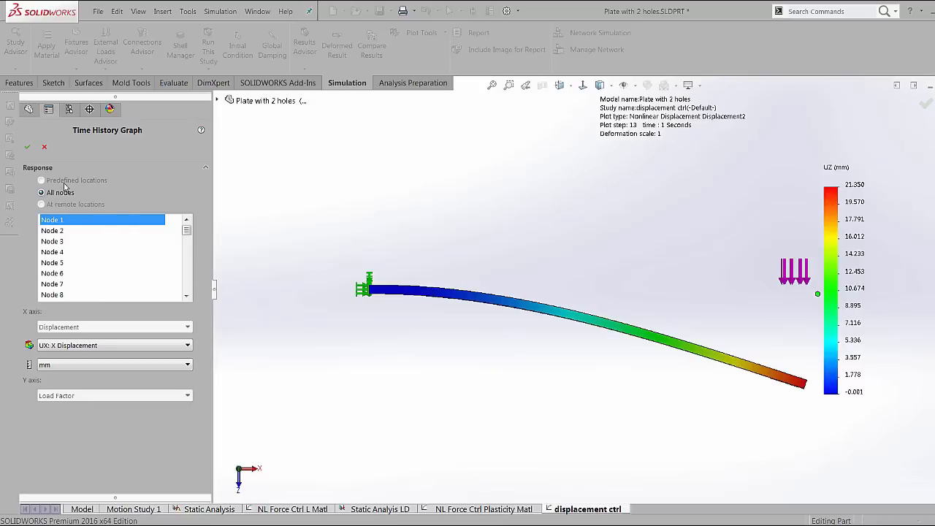
{"action": "left_click", "coordinate": [109, 345]}
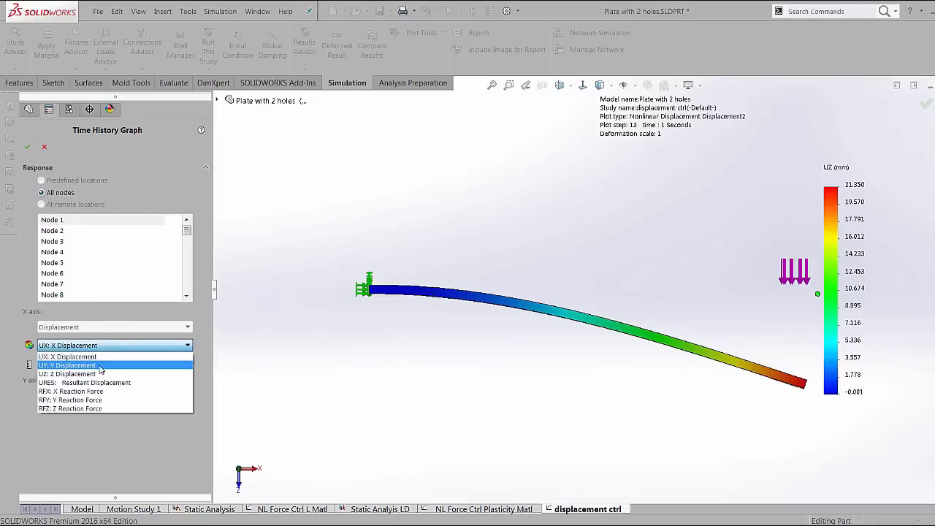
{"action": "left_click", "coordinate": [67, 374]}
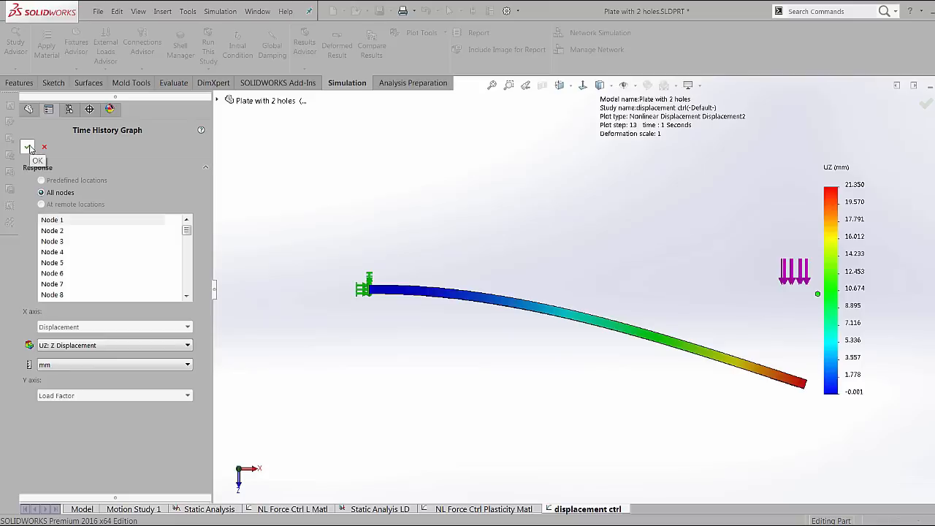
{"action": "left_click", "coordinate": [38, 159]}
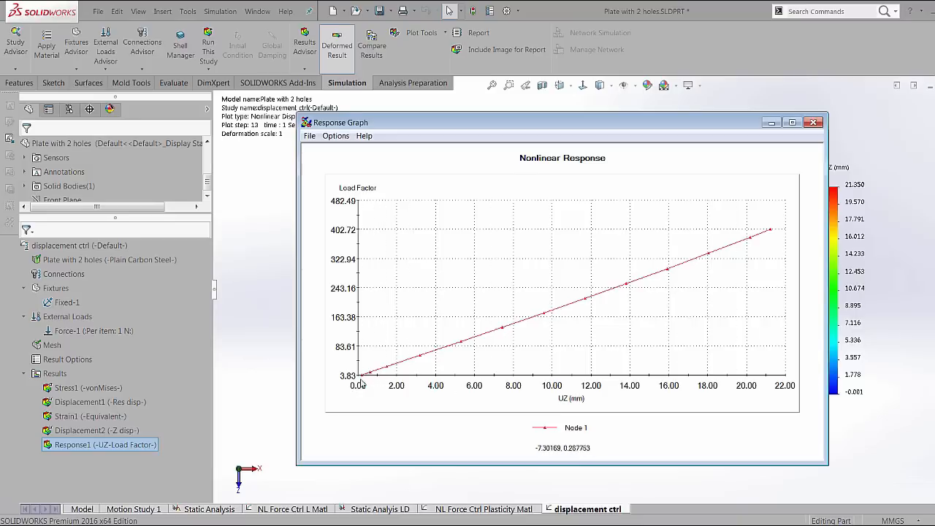
{"action": "mouse_move", "coordinate": [771, 380]}
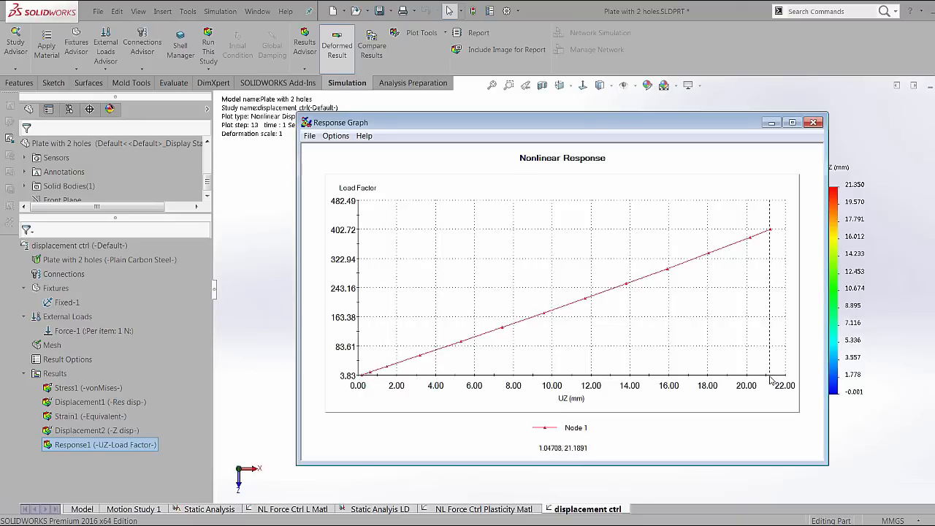
{"action": "mouse_move", "coordinate": [351, 256]}
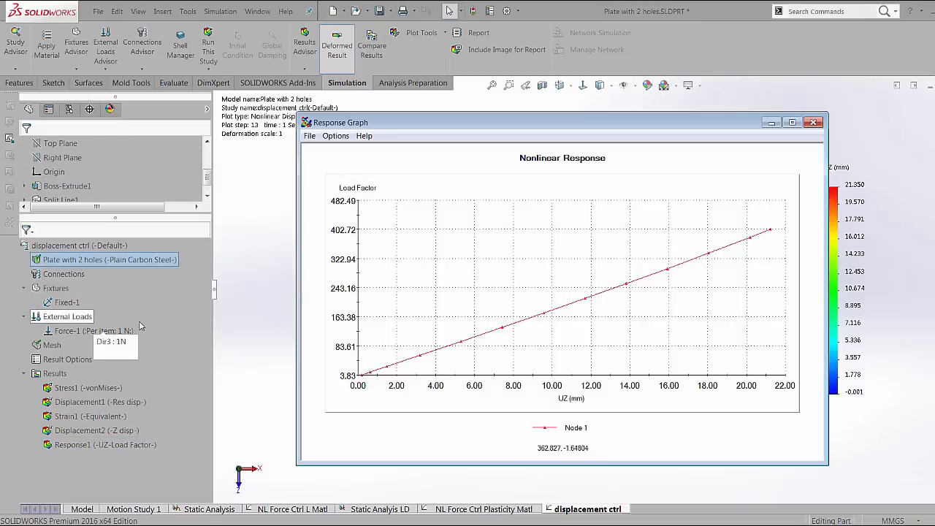
{"action": "mouse_move", "coordinate": [310, 234]}
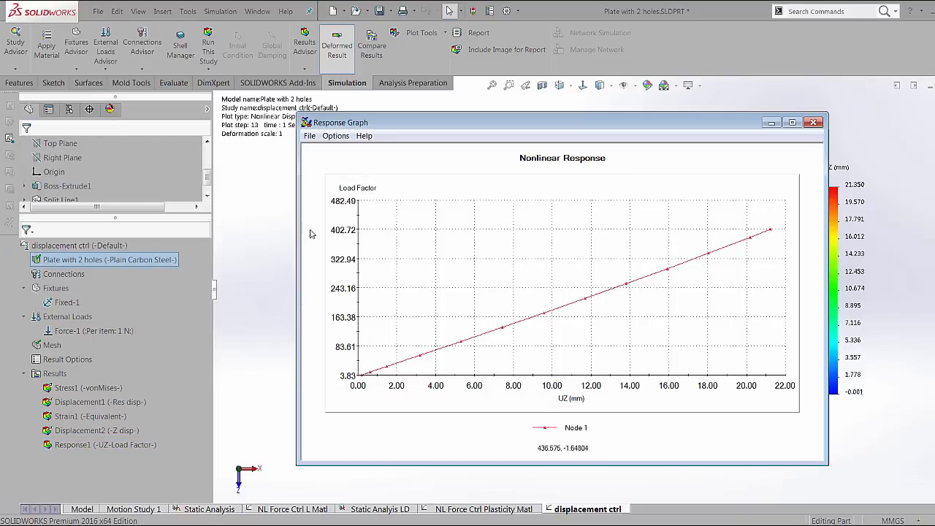
{"action": "mouse_move", "coordinate": [216, 301]}
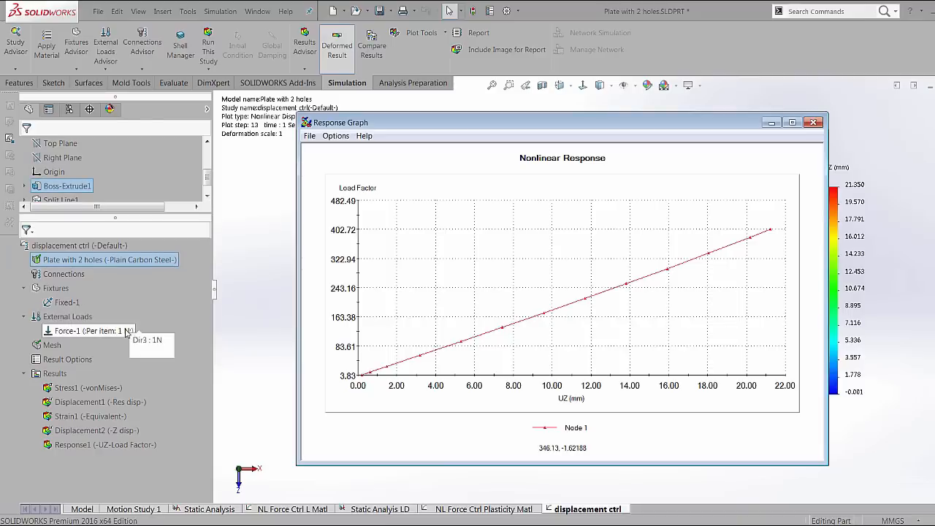
{"action": "mouse_move", "coordinate": [236, 327]}
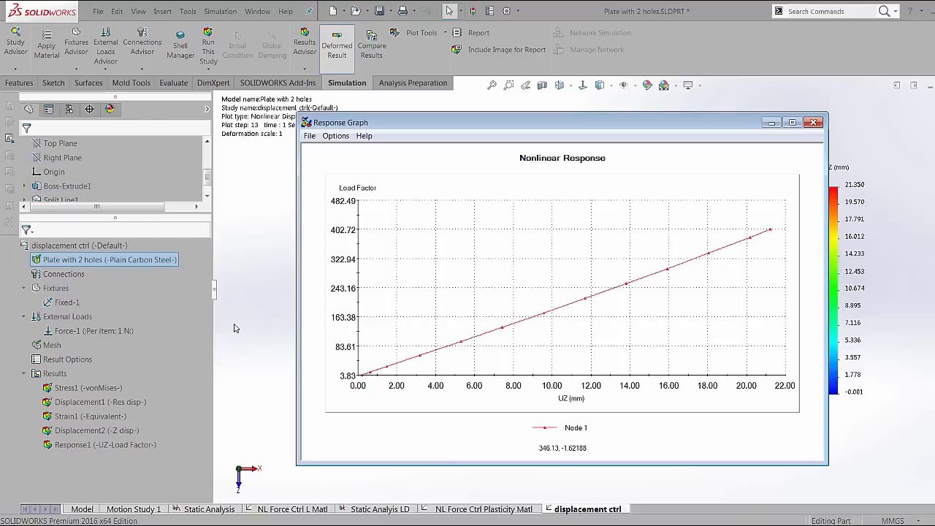
{"action": "mouse_move", "coordinate": [508, 380]}
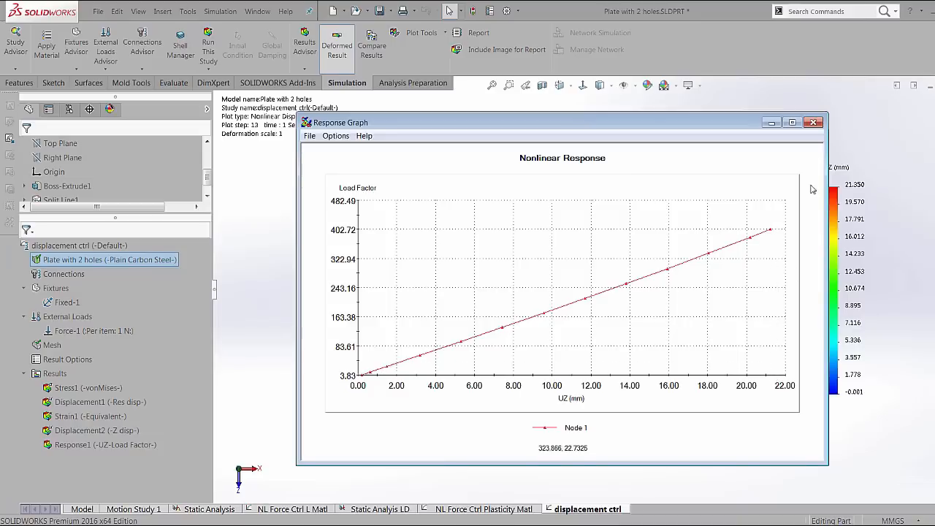
Close the response graph and activate the NL Force Ctrl L Matl study.
{"action": "left_click", "coordinate": [812, 123]}
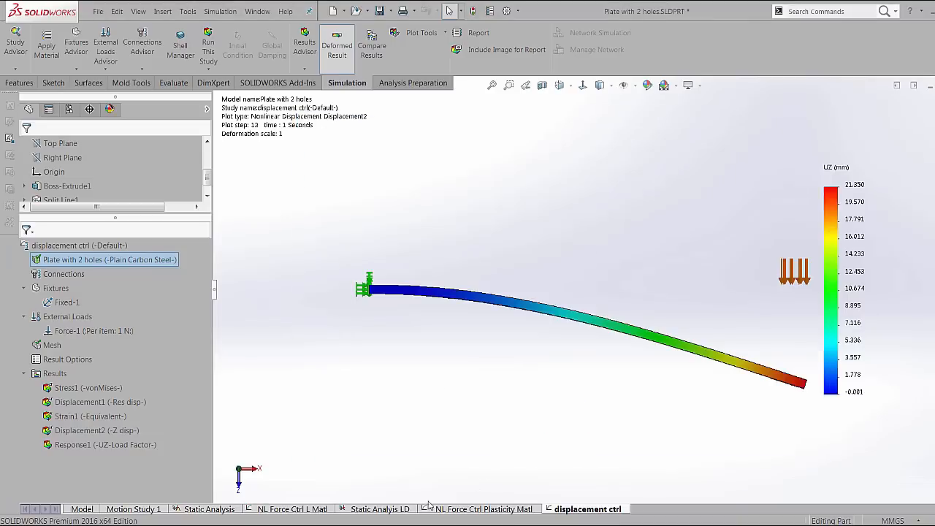
{"action": "left_click", "coordinate": [292, 508]}
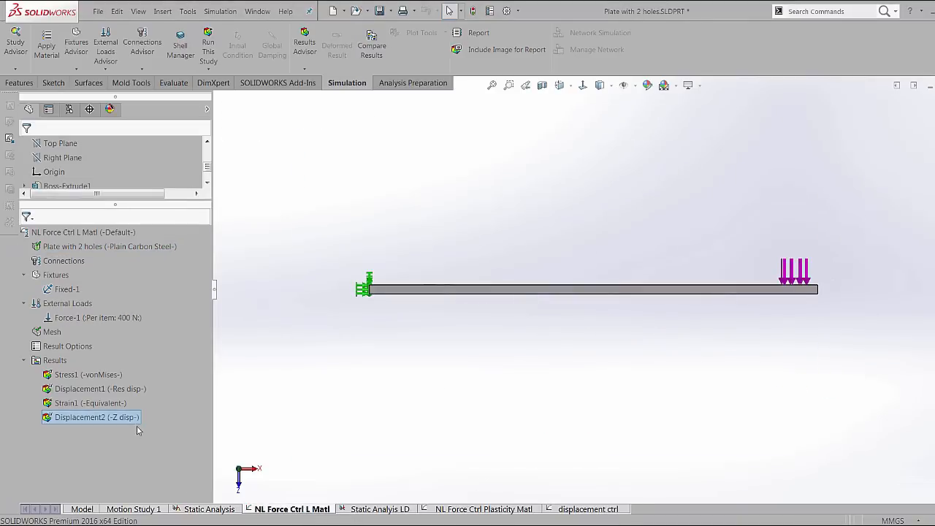